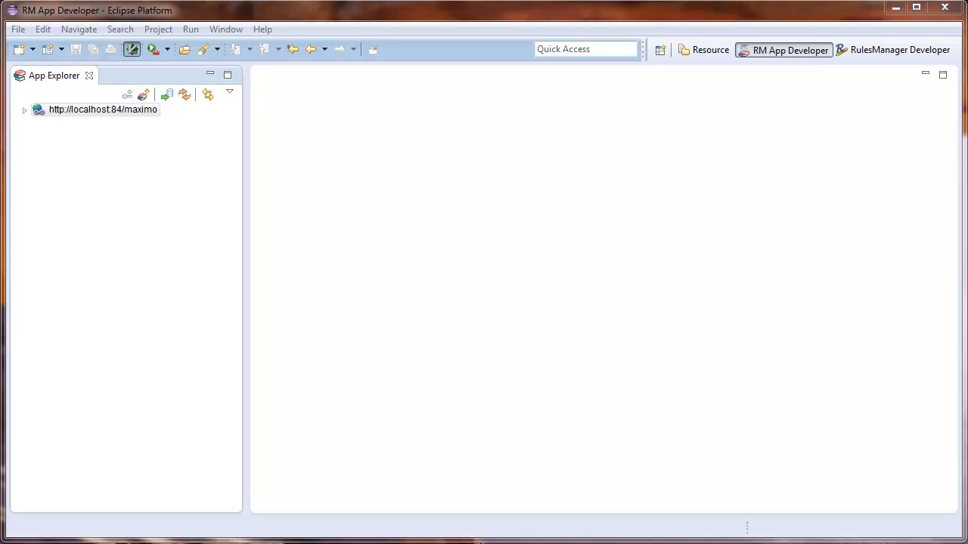
mouse_move(904, 323)
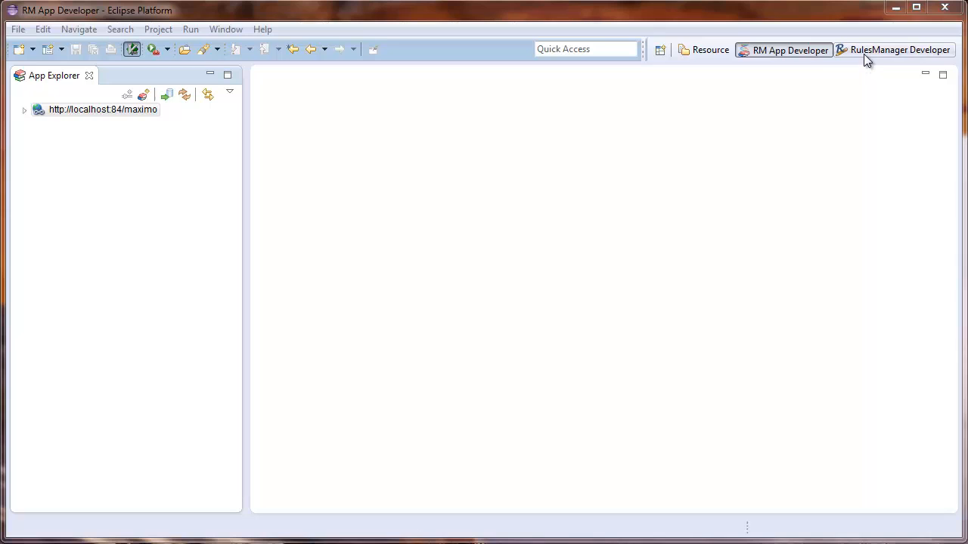
mouse_move(822, 72)
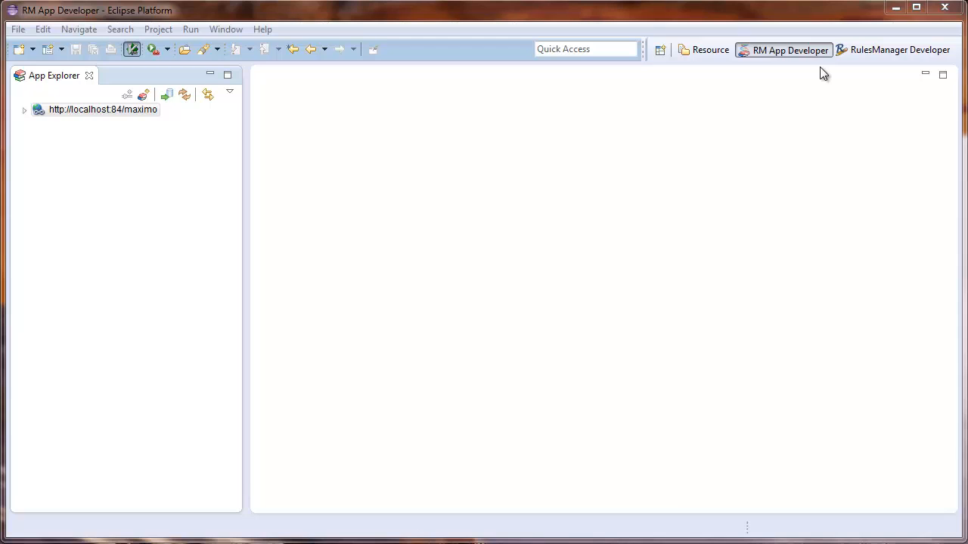
mouse_move(363, 327)
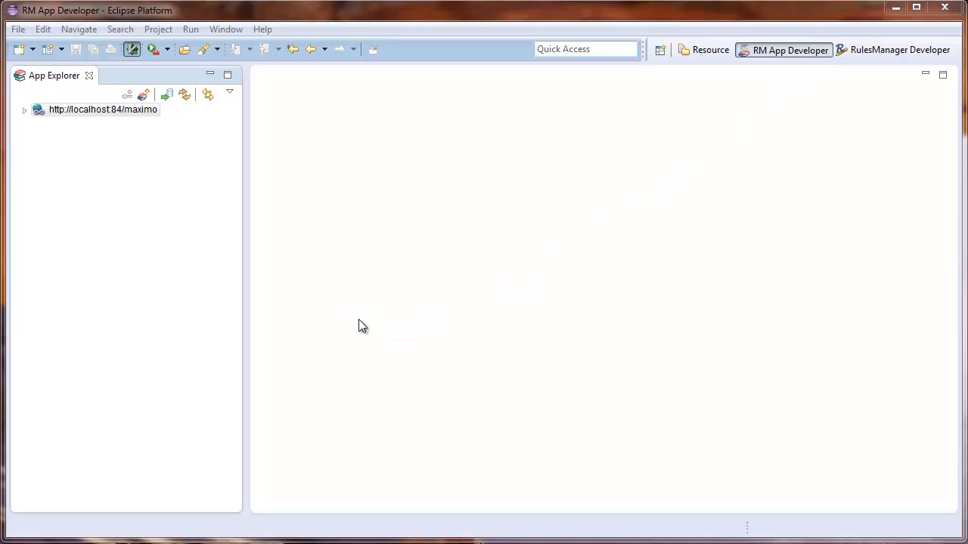
mouse_move(160, 212)
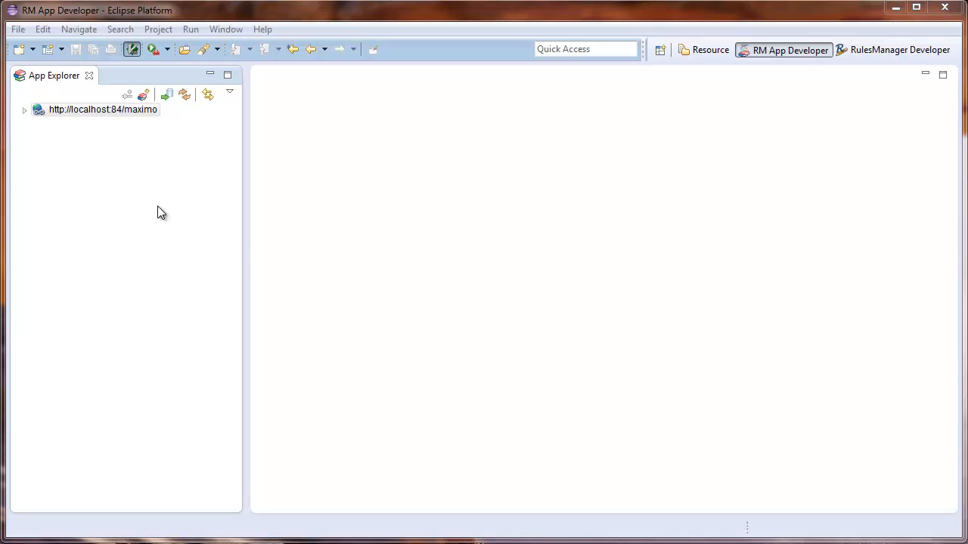
mouse_move(91, 192)
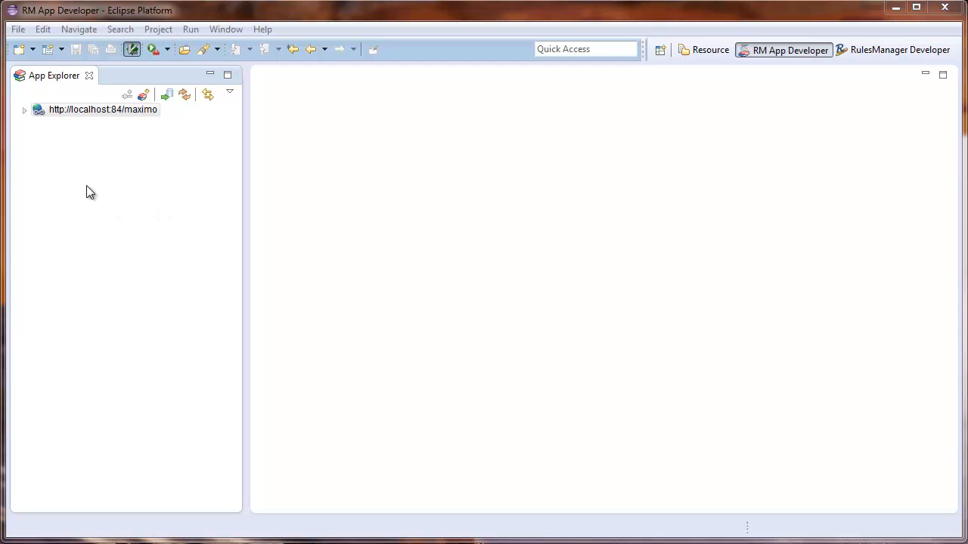
Add the PO application under the Maximo server and open its purchase order layout editor.
left_click(24, 109)
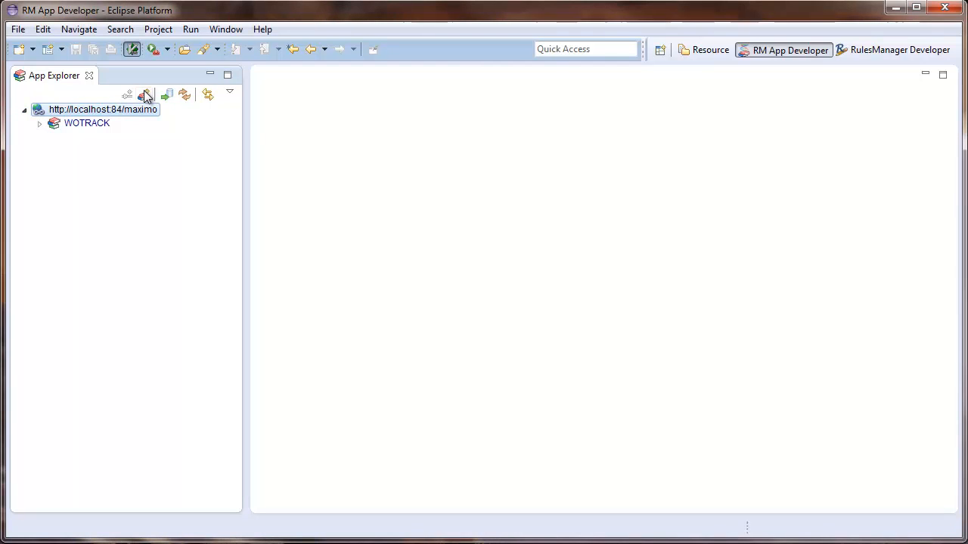
left_click(145, 94)
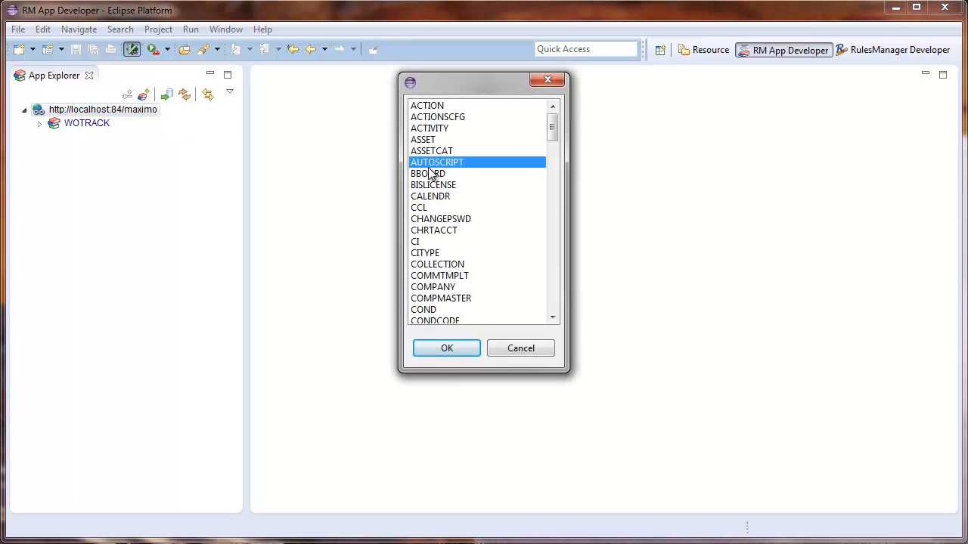
left_click(446, 348)
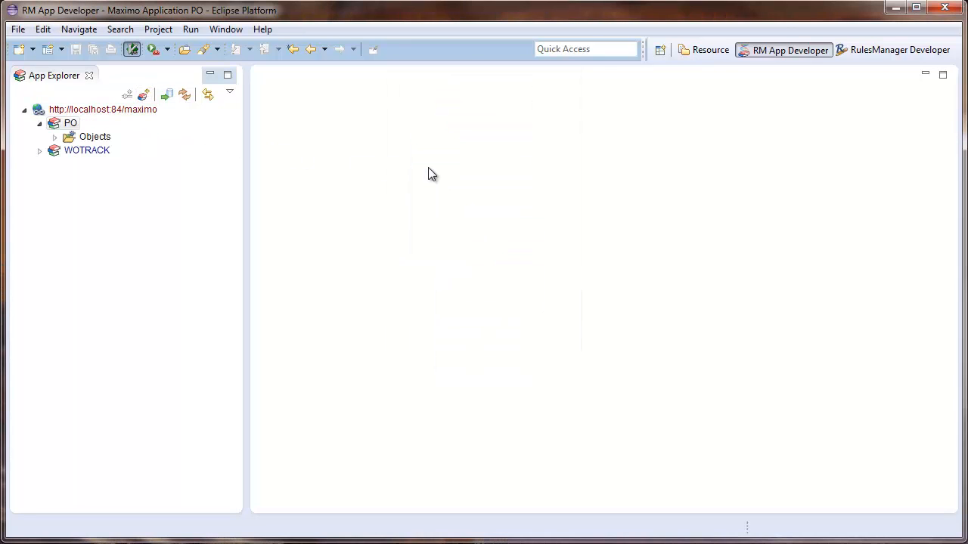
double_click(69, 123)
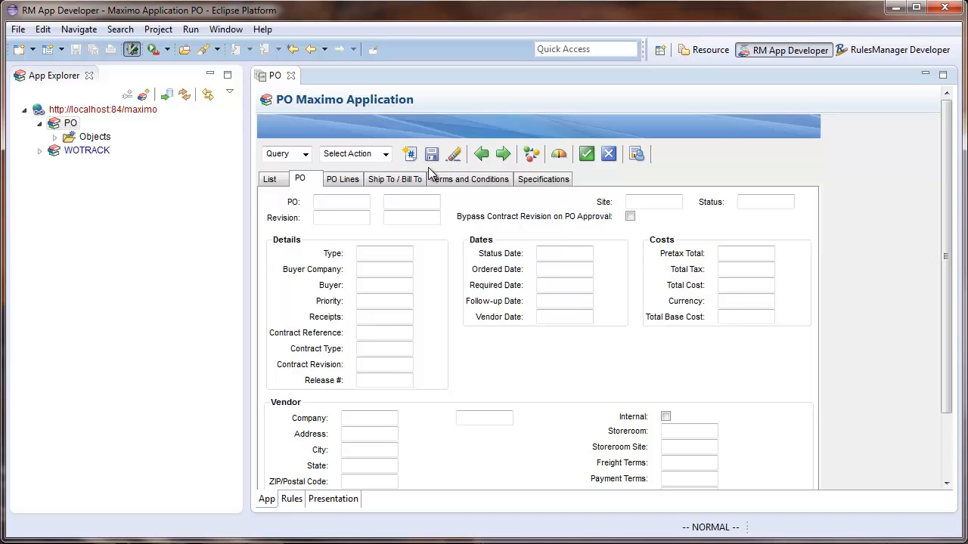
Bring up the rule options for the Total Base Cost field in the PO layout.
right_click(744, 317)
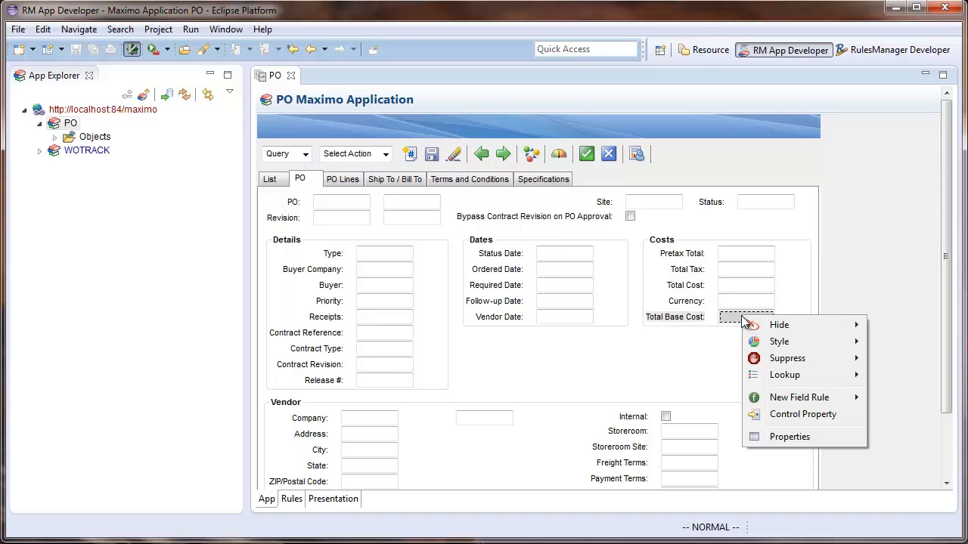
mouse_move(778, 324)
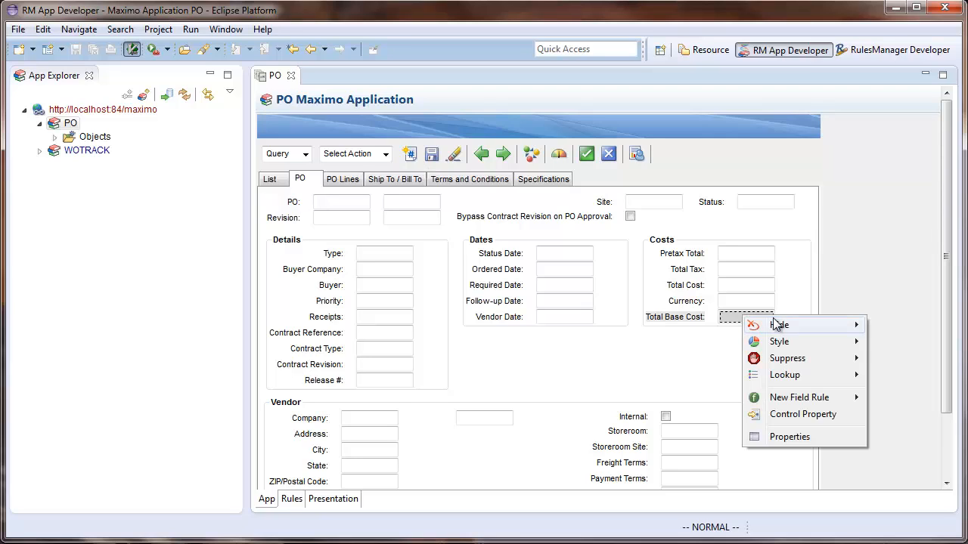
mouse_move(778, 323)
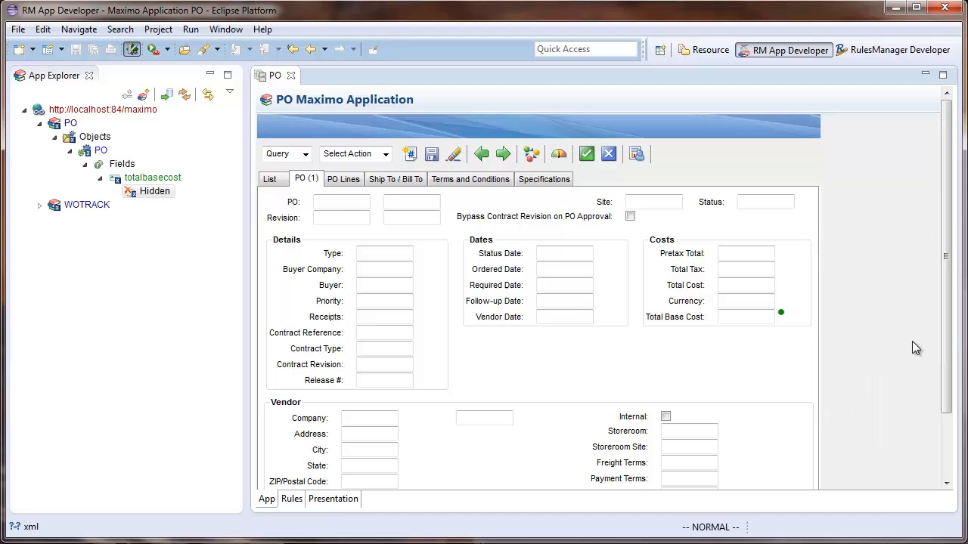
mouse_move(909, 348)
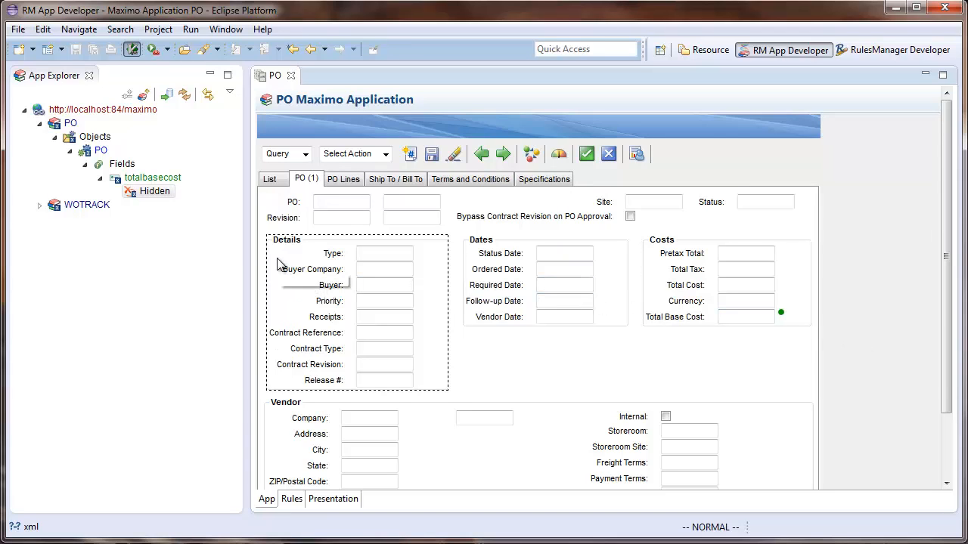
mouse_move(263, 251)
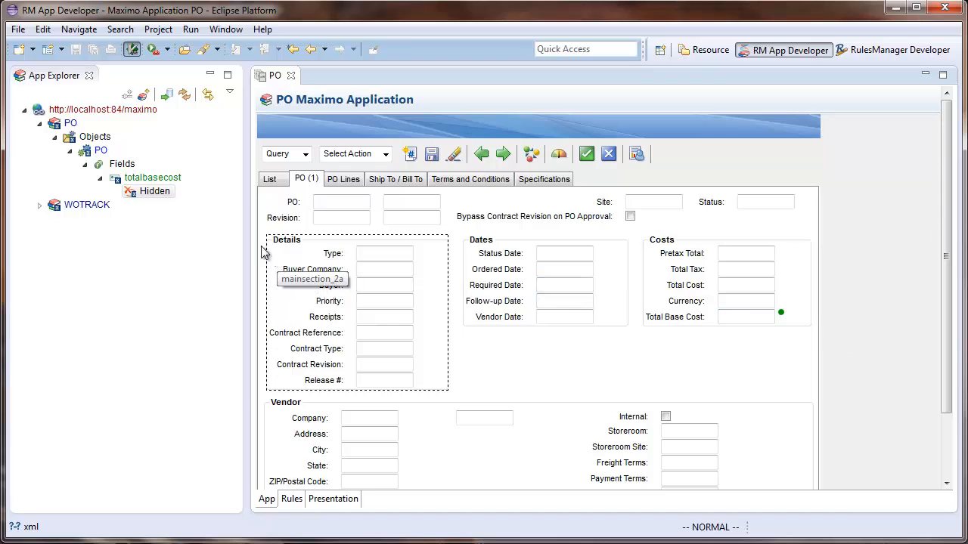
Create the Hidden event on totalbasecost and begin editing its JavaScript condition.
right_click(744, 316)
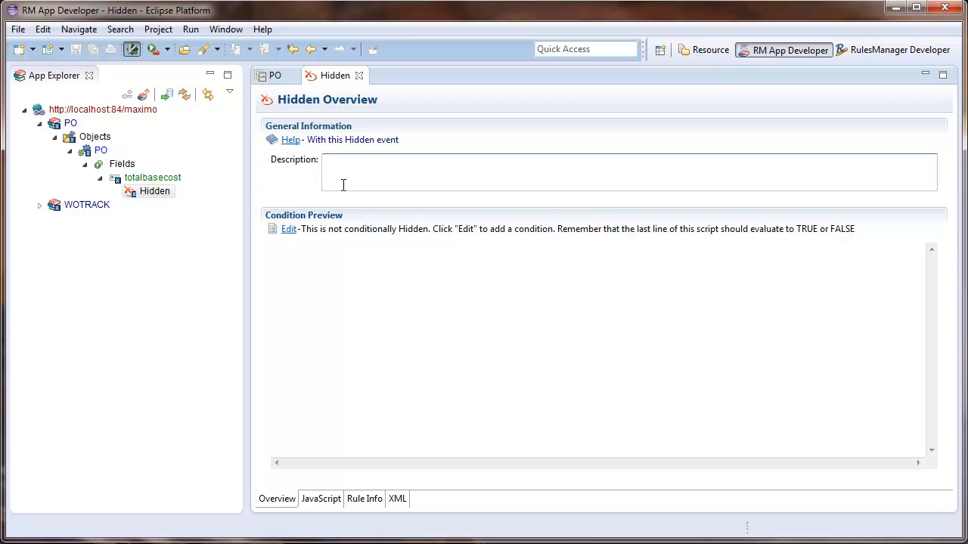
left_click(326, 160)
type("p")
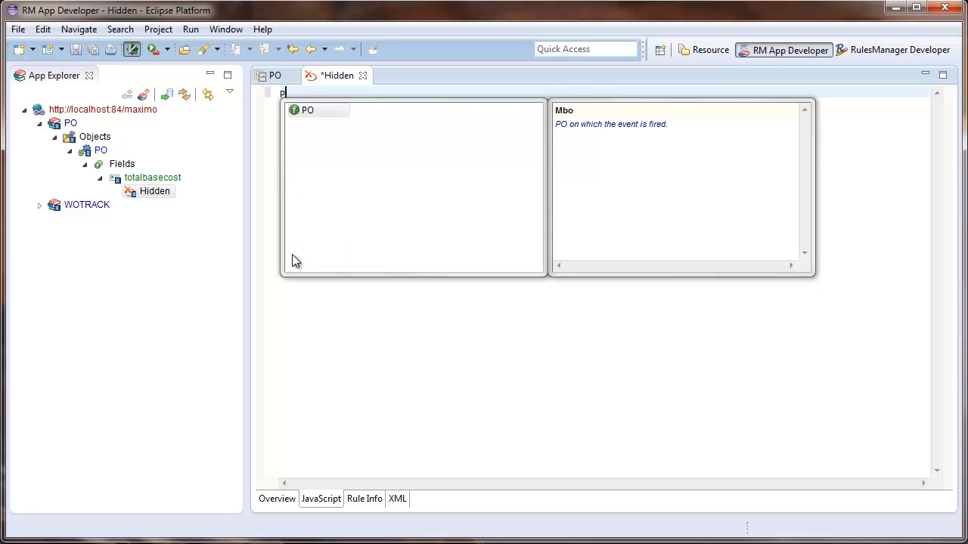
Write the condition !PO.isNew(), described "Hide when not a new record", and commit the rules to the server.
type("O.")
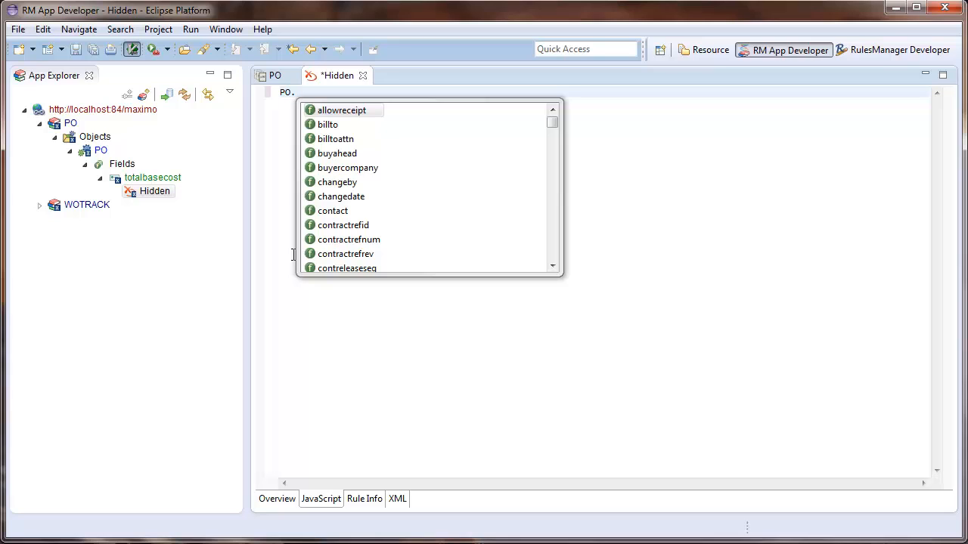
type("i")
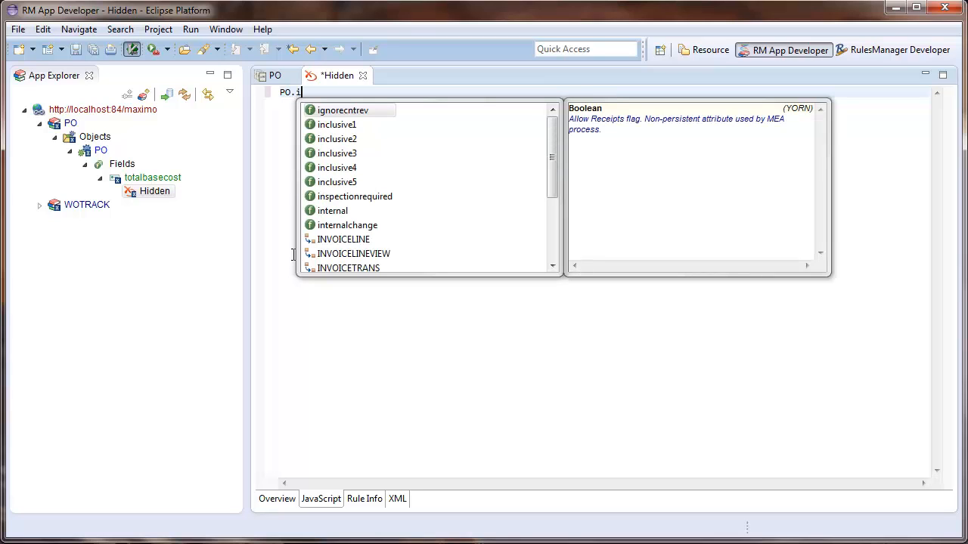
type("snew;")
type("Hide when not a new record")
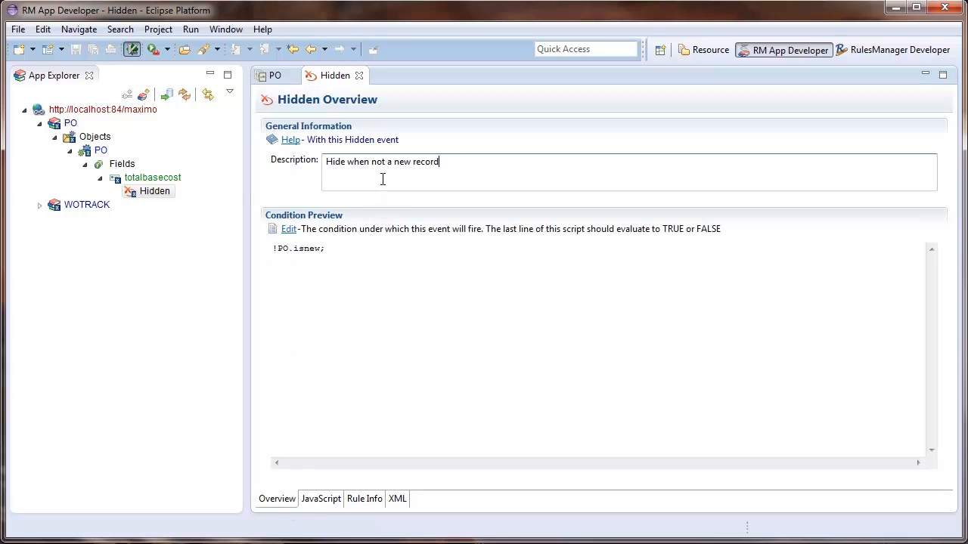
left_click(166, 94)
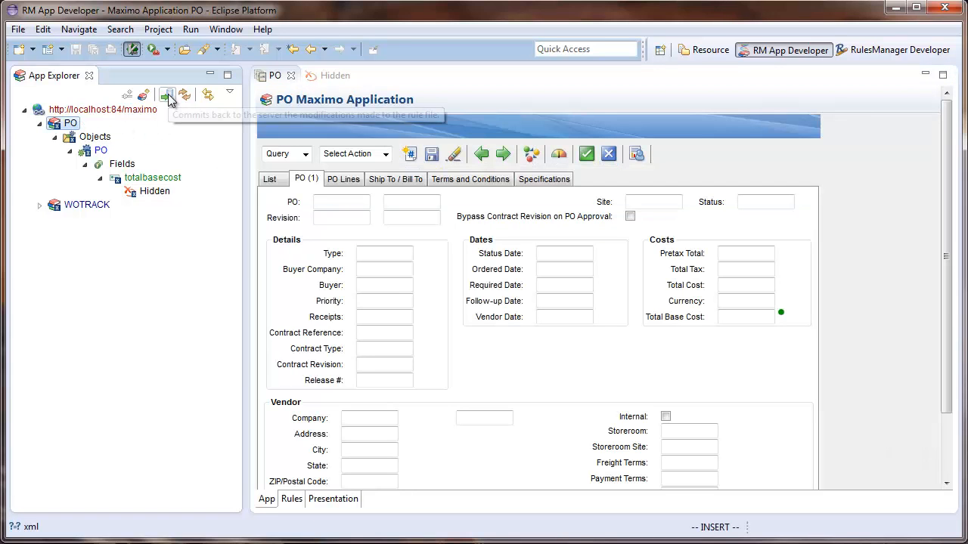
mouse_move(281, 91)
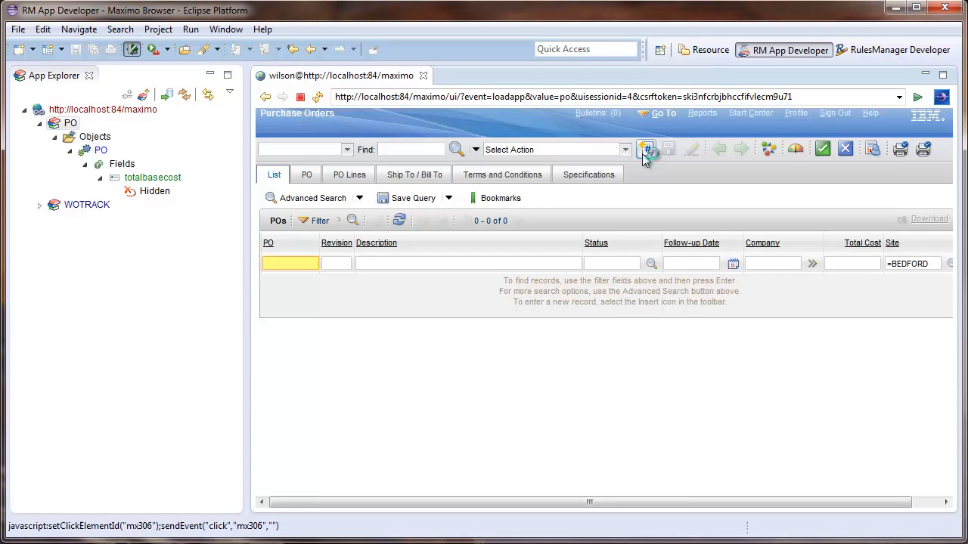
Create and save new purchase order 1104, confirming Total Base Cost is no longer shown.
left_click(647, 149)
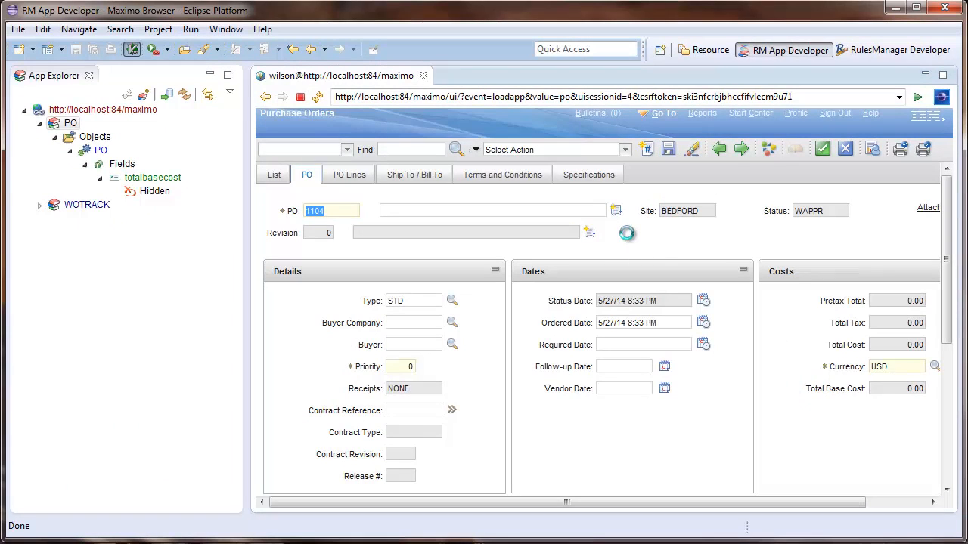
left_click(668, 149)
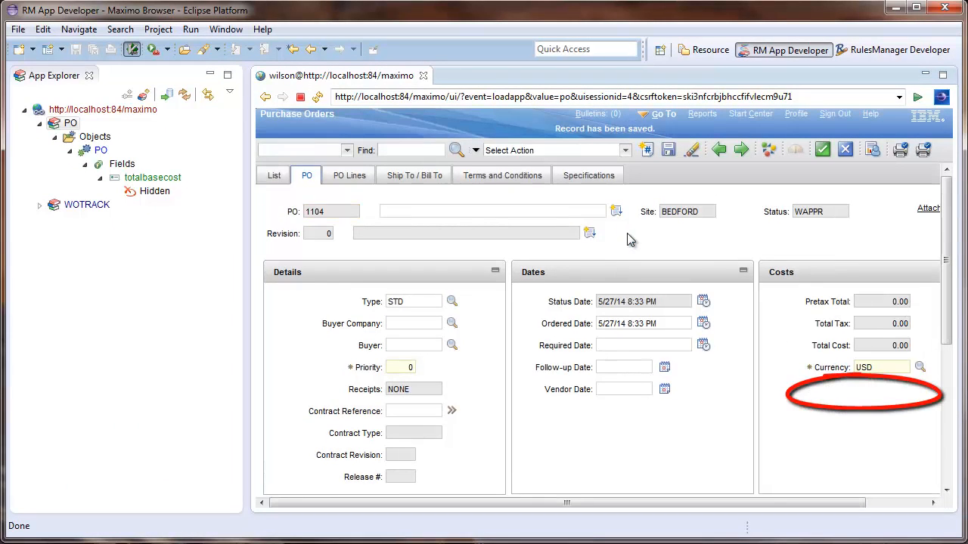
mouse_move(850, 435)
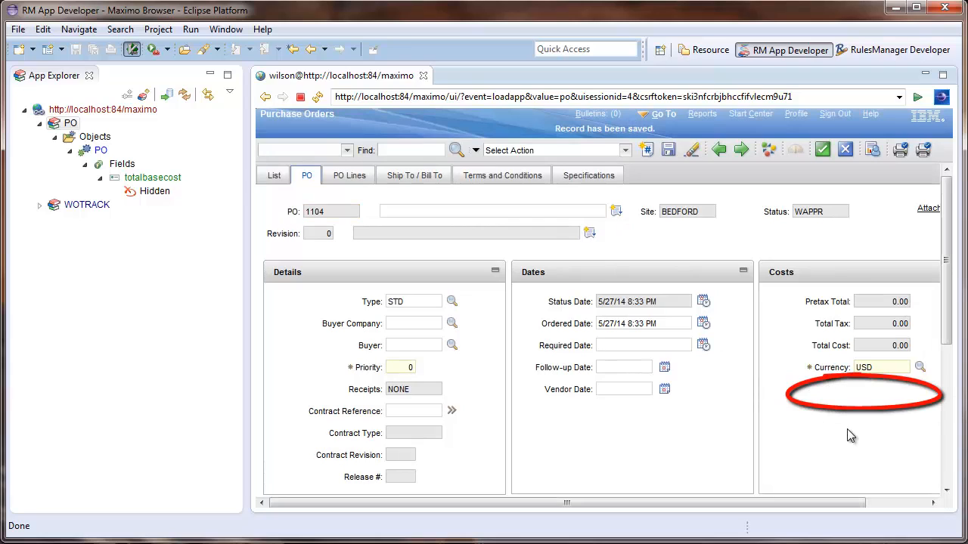